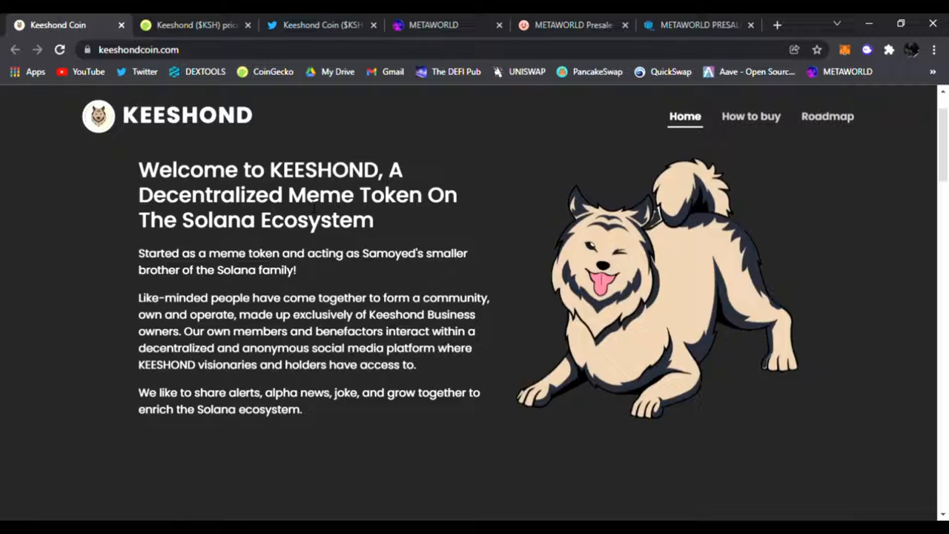
Glance at the Keeshond CoinGecko page, then scroll the Keeshond Coin homepage
click(197, 24)
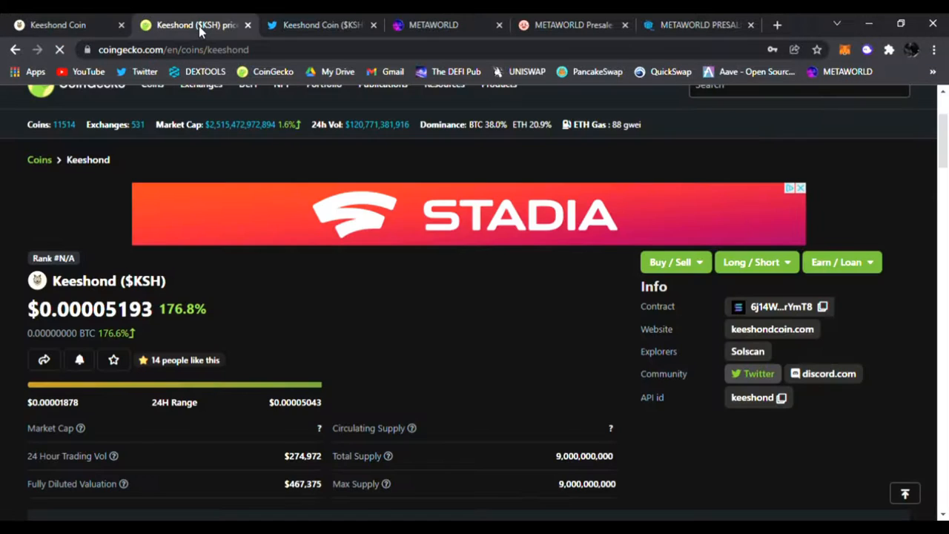
scroll(down, 3)
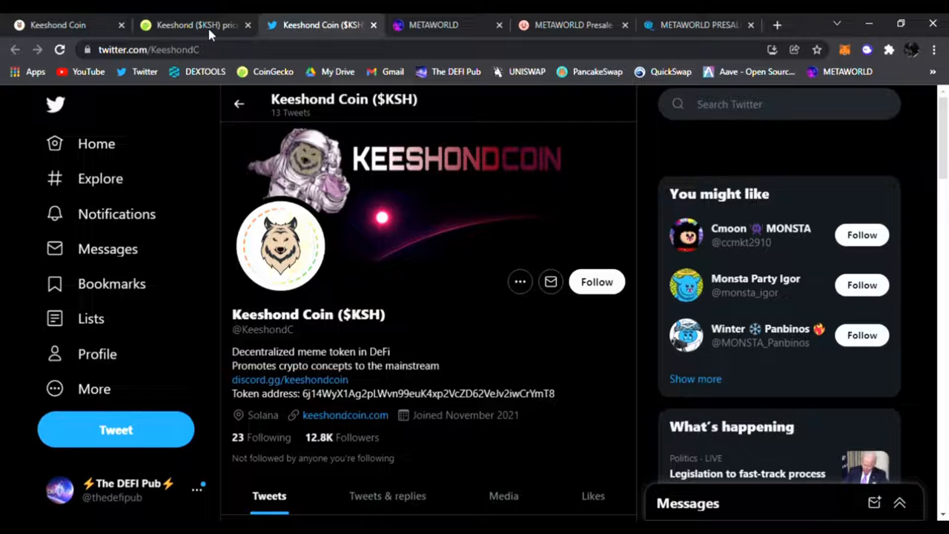
mouse_move(479, 357)
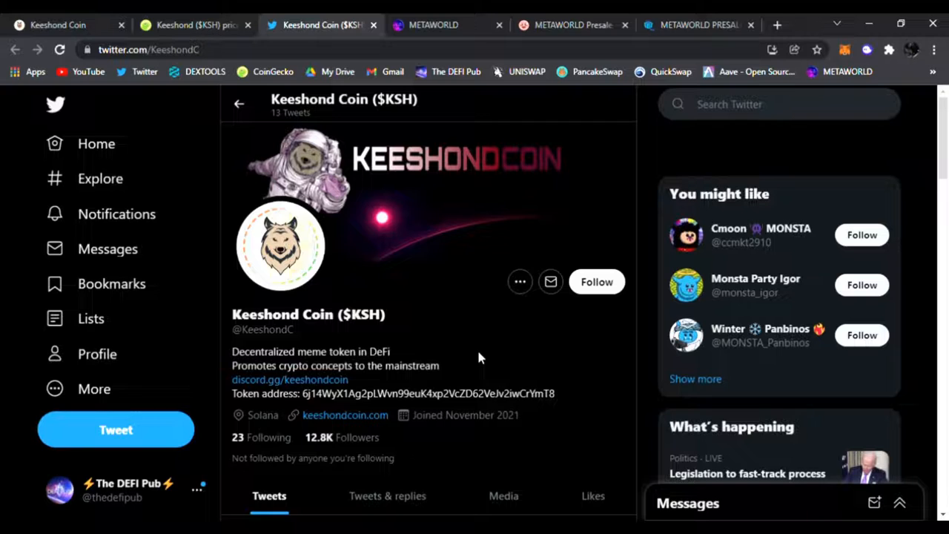
click(58, 25)
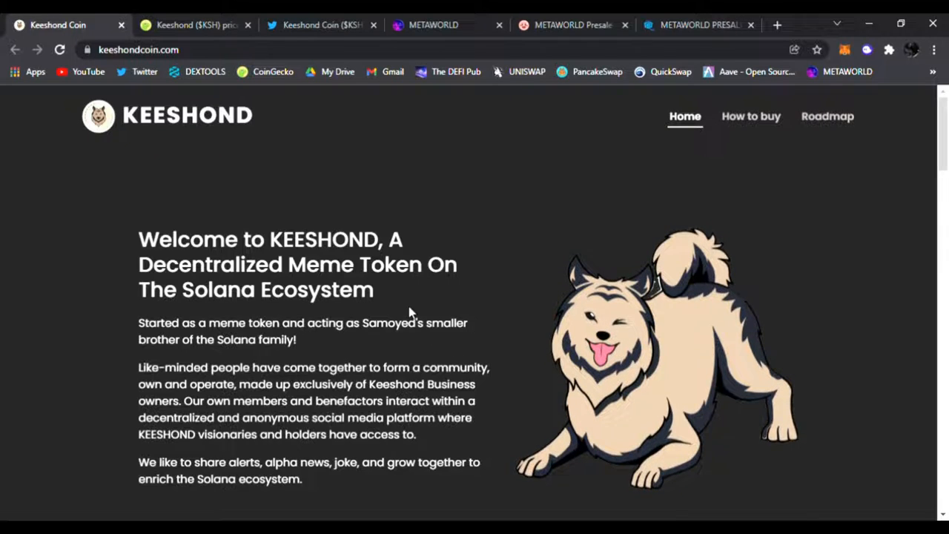
scroll(down, 3)
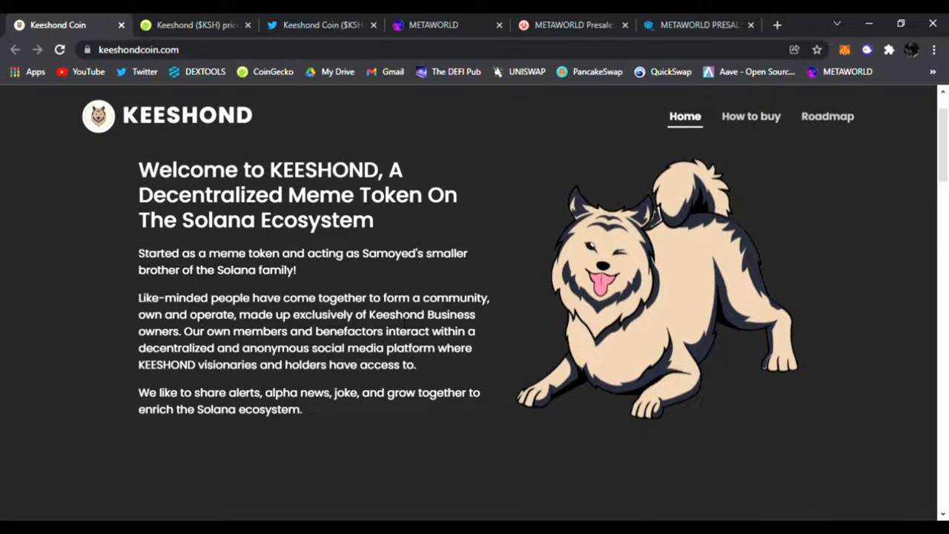
Scroll CoinGecko's Keeshond page to the $0.00005193 price chart and market stats
click(195, 24)
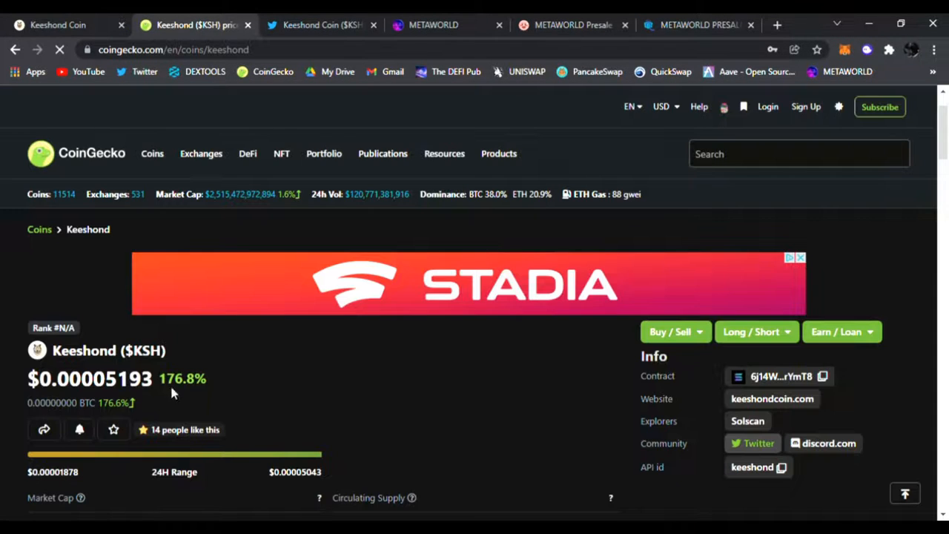
scroll(down, 3)
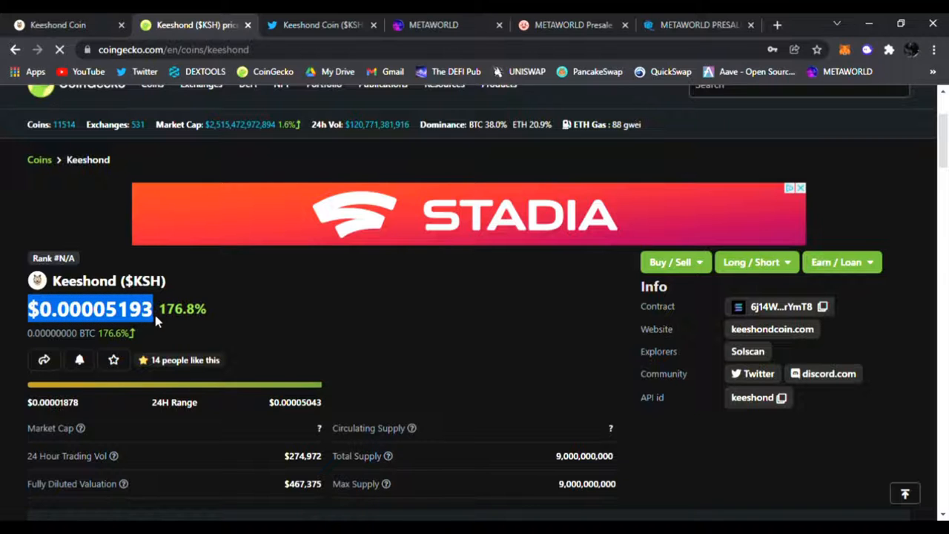
scroll(down, 3)
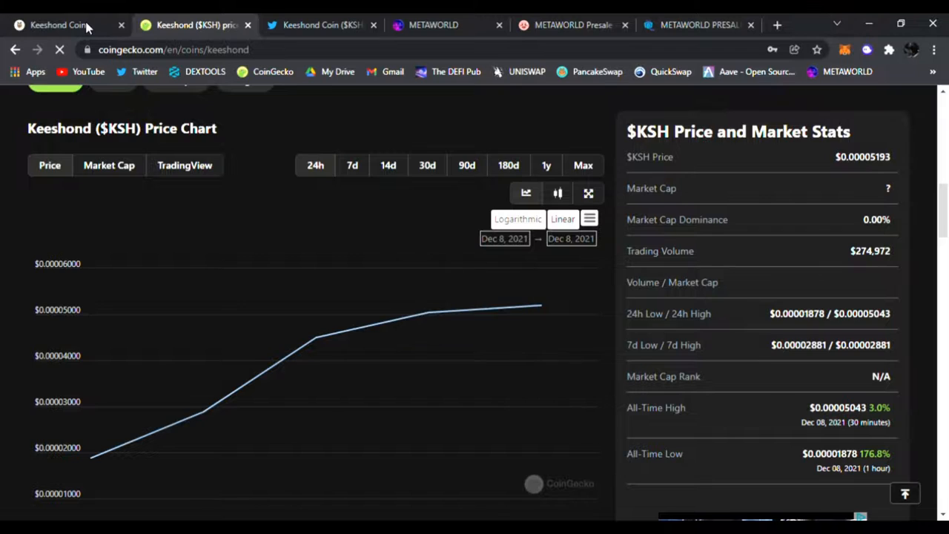
Return to the Keeshond Coin homepage showing its Solana meme token welcome text
click(57, 25)
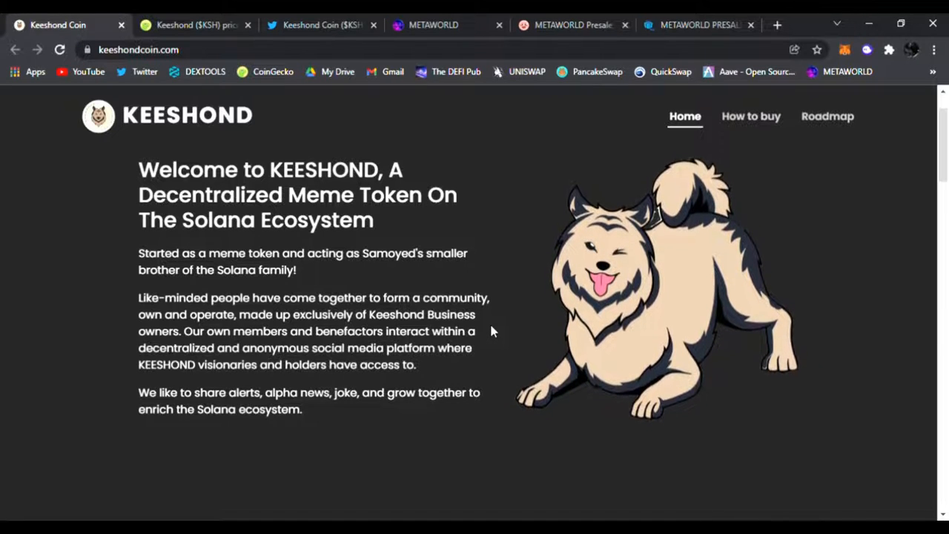
mouse_move(530, 326)
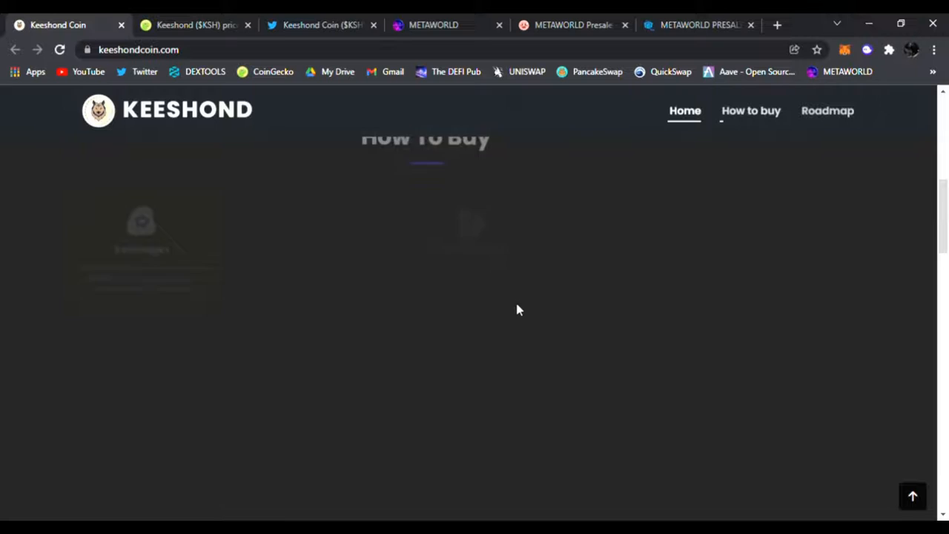
Look over the How To Buy cards, then jump to the Road Map section
click(751, 110)
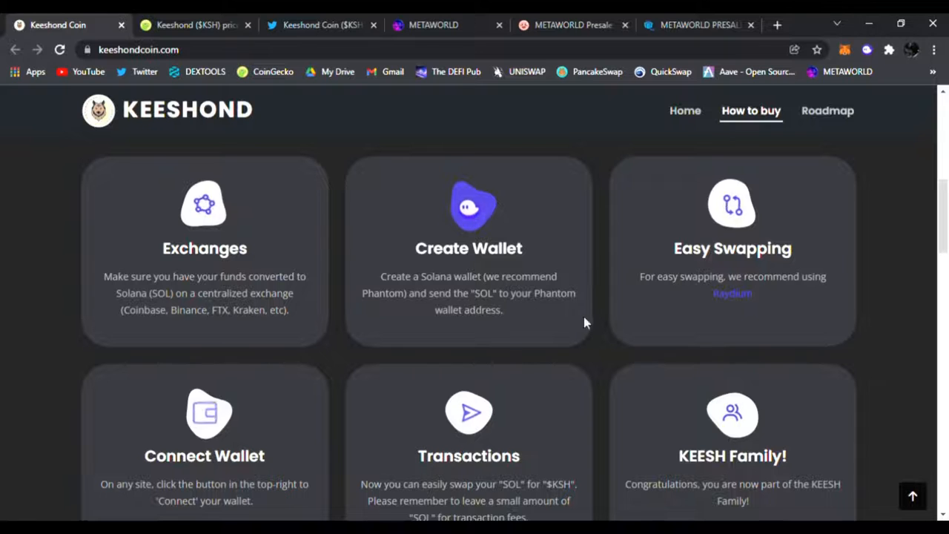
scroll(down, 3)
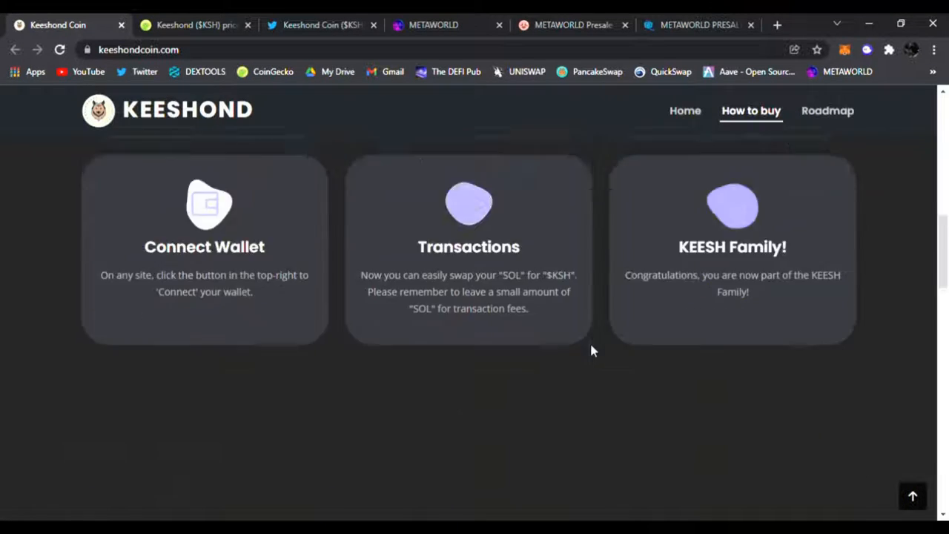
click(828, 111)
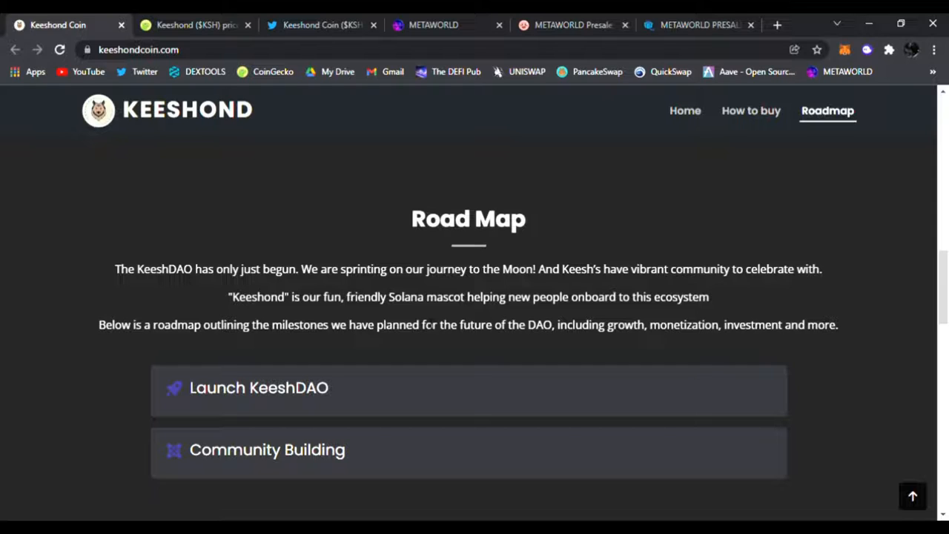
mouse_move(486, 344)
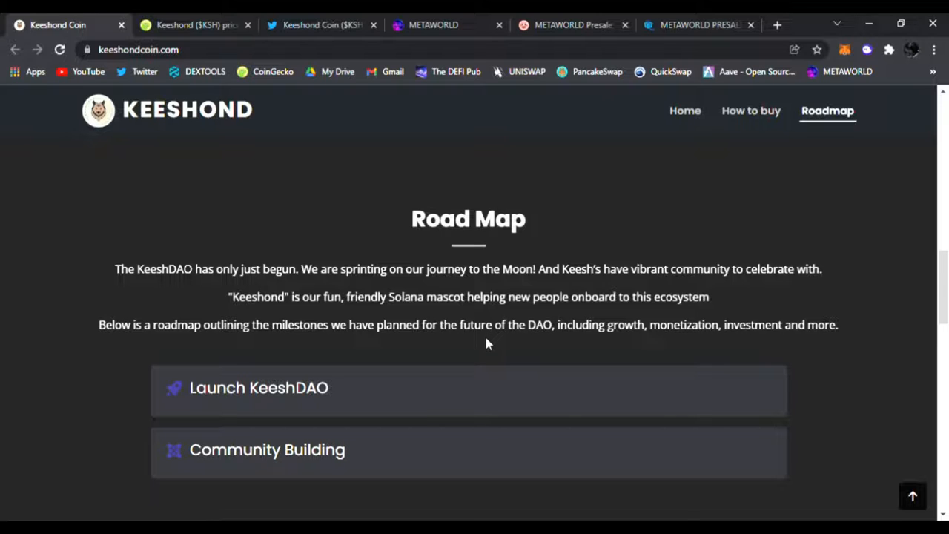
Scroll the road map milestones through Launch KeeshDAO Capital to the TOKENOMICS heading
scroll(down, 3)
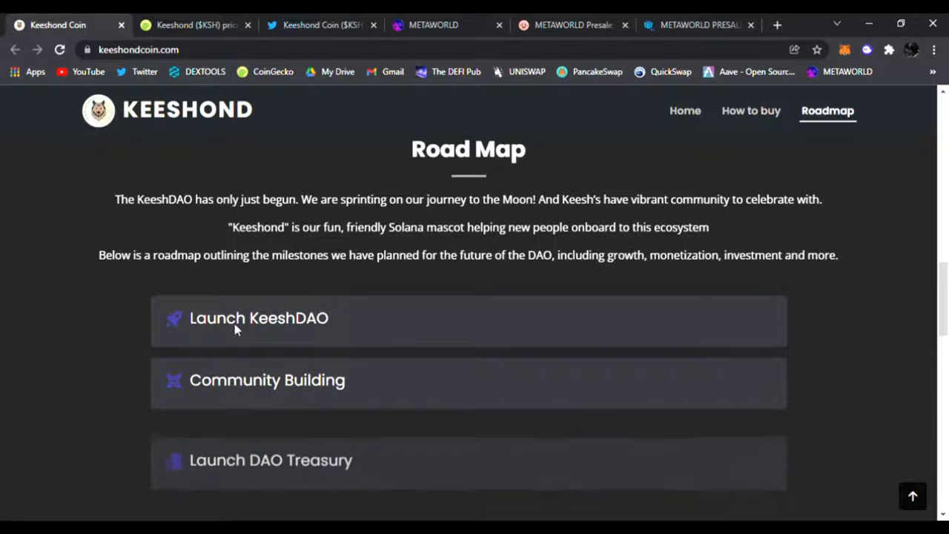
scroll(down, 3)
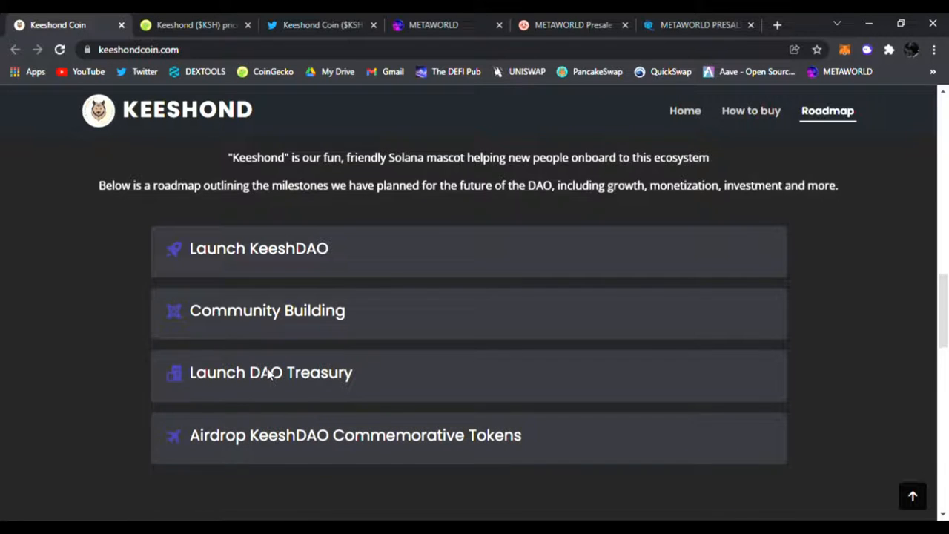
scroll(down, 3)
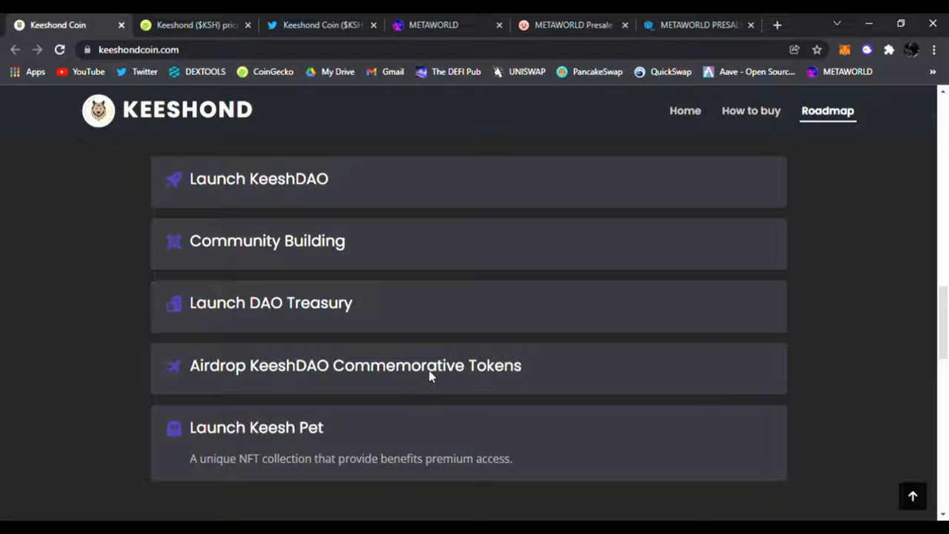
mouse_move(436, 376)
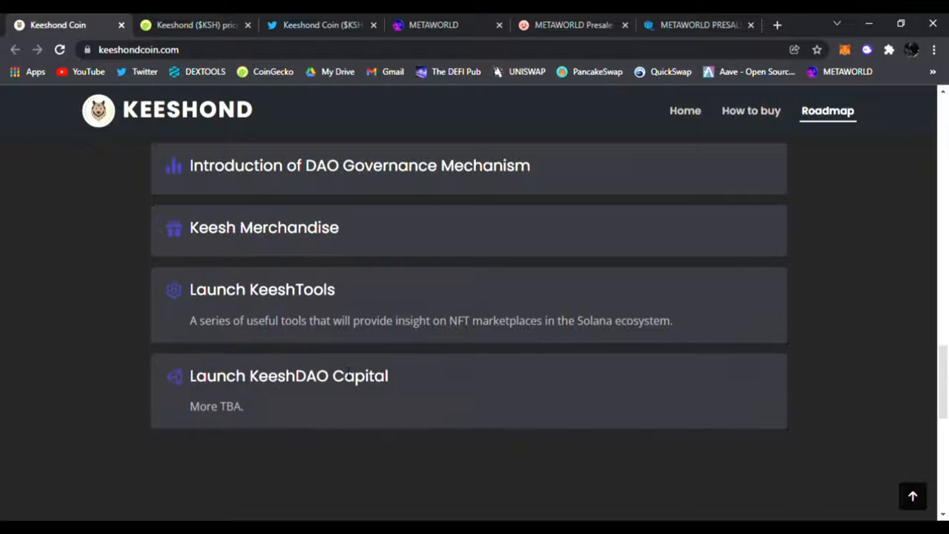
scroll(down, 3)
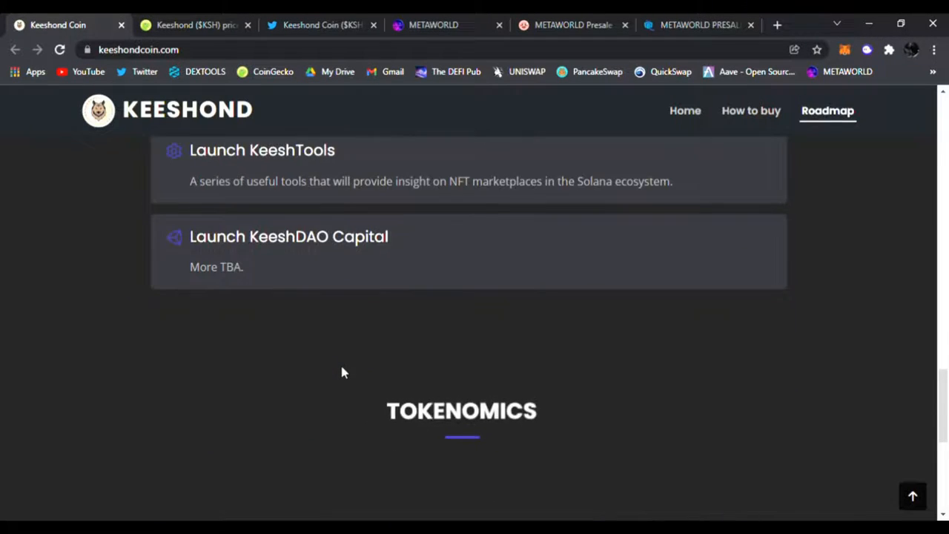
scroll(up, 3)
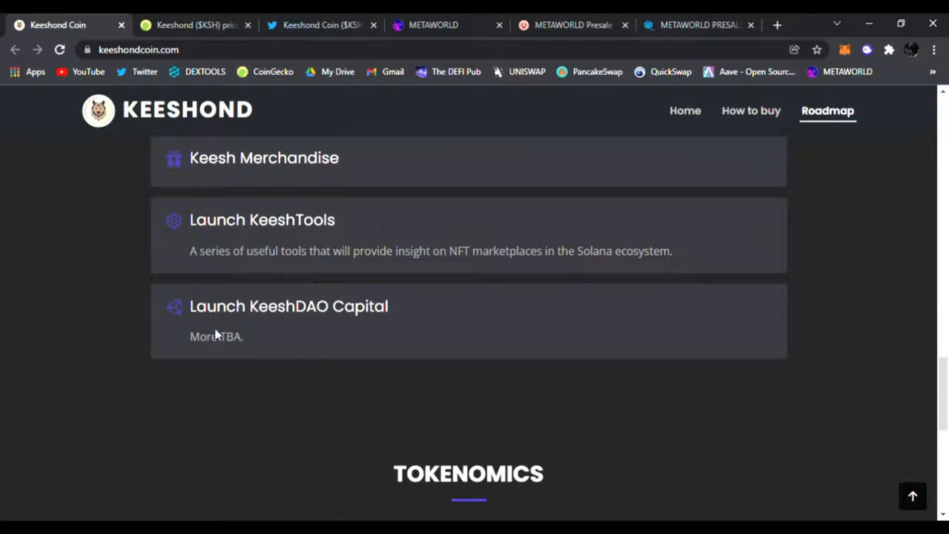
mouse_move(252, 189)
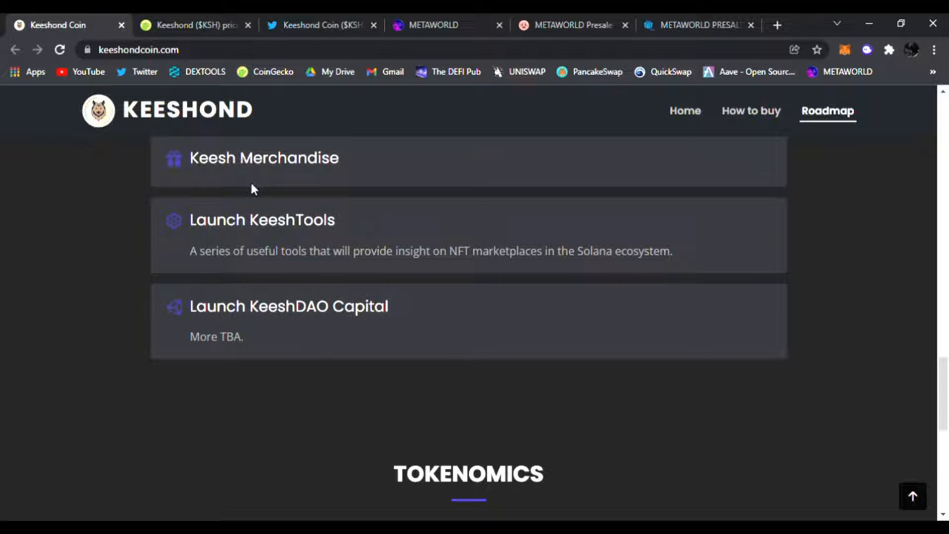
scroll(down, 3)
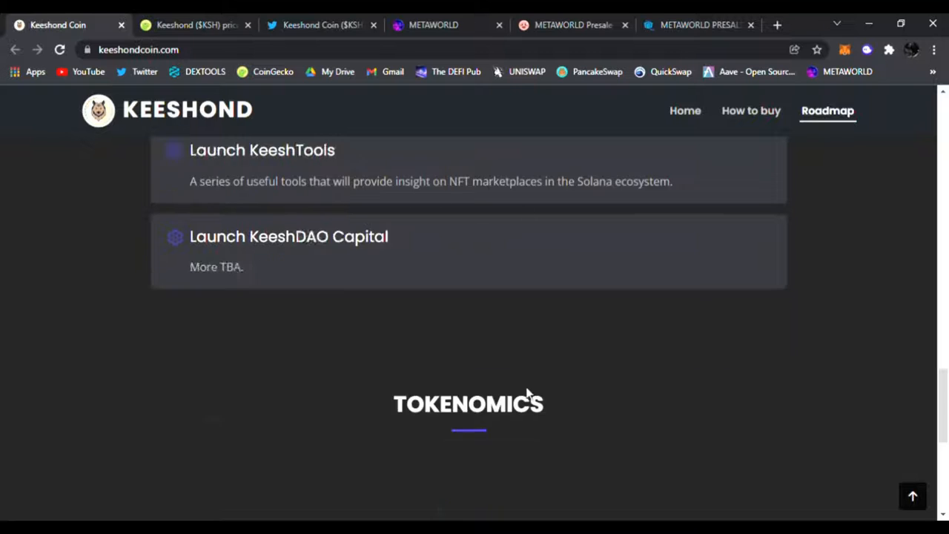
Review the 9,000,000,000-supply tokenomics chart, then return to the CoinGecko Keeshond page
scroll(down, 3)
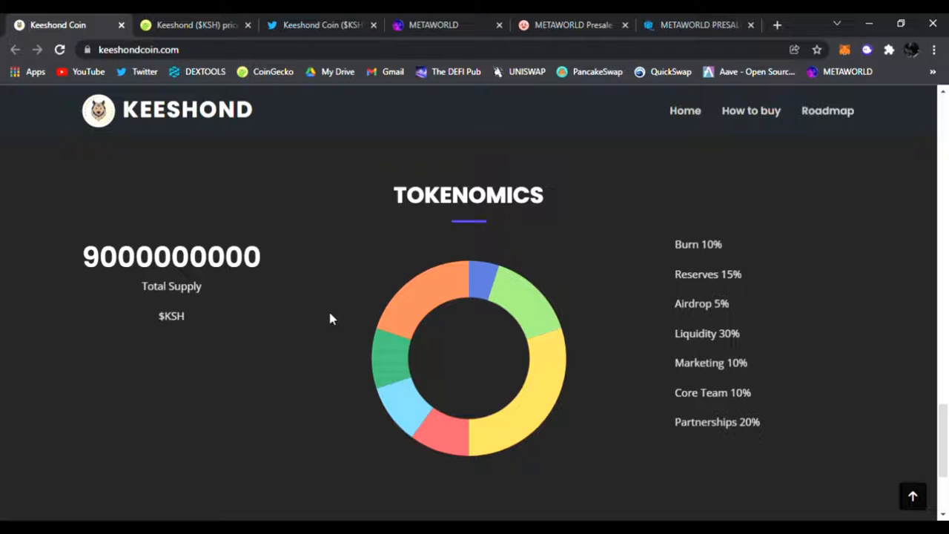
mouse_move(701, 321)
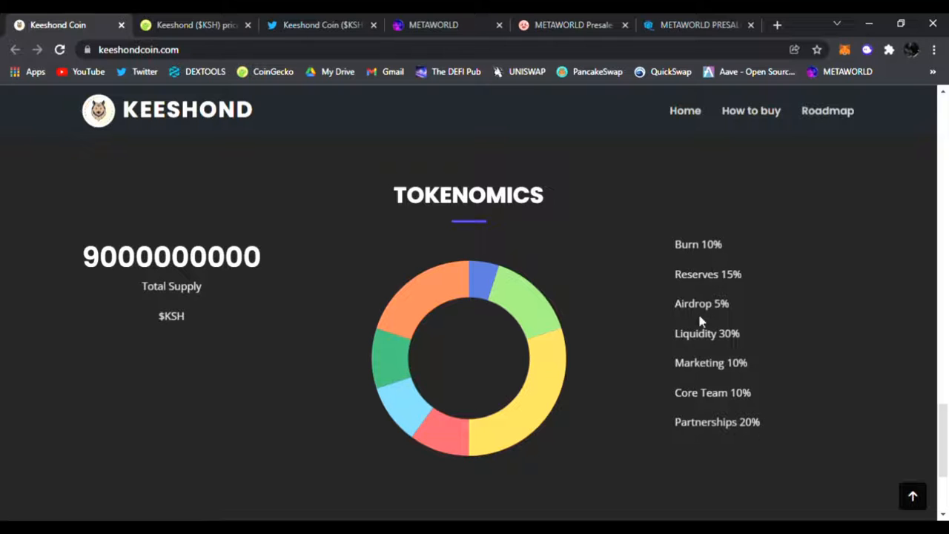
scroll(down, 3)
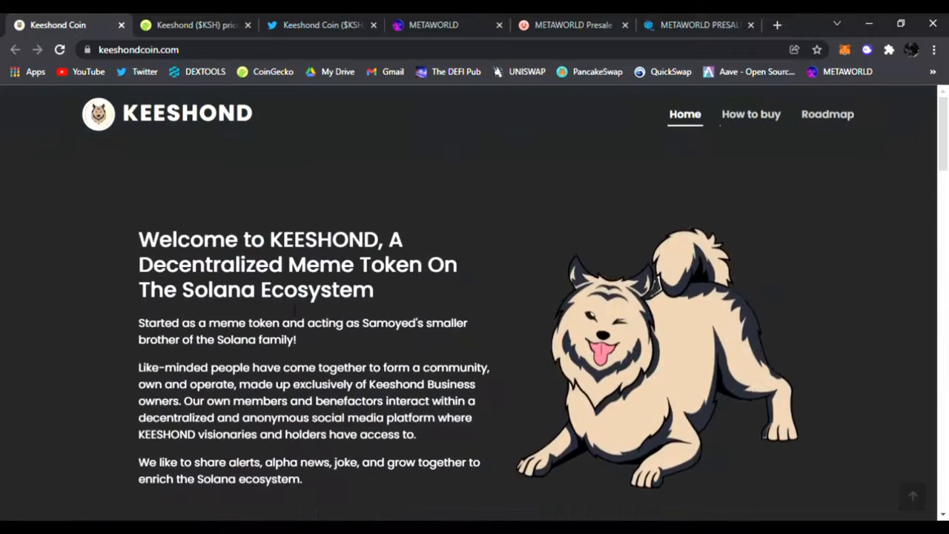
click(196, 24)
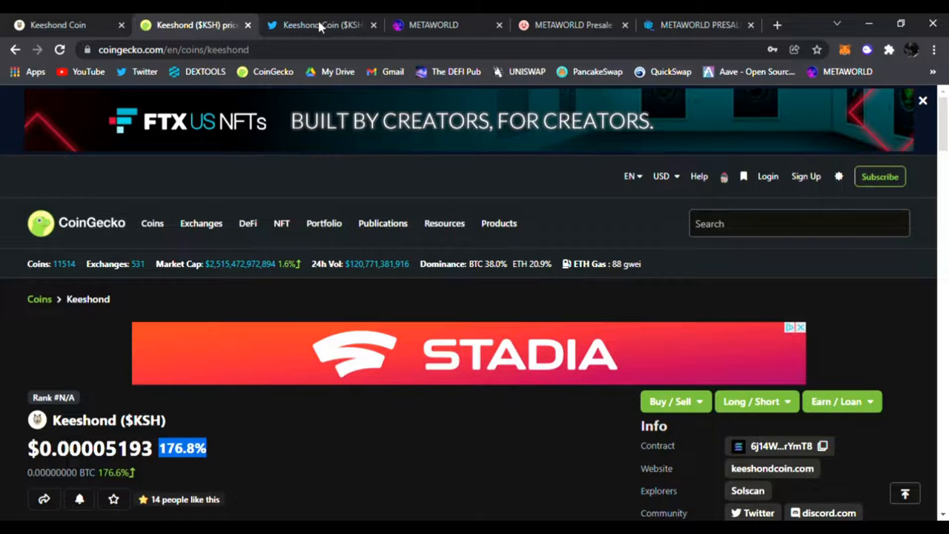
Scroll Keeshond Coin's Twitter profile past its pinned CoinMarketCap listing and airdrop posts
click(319, 24)
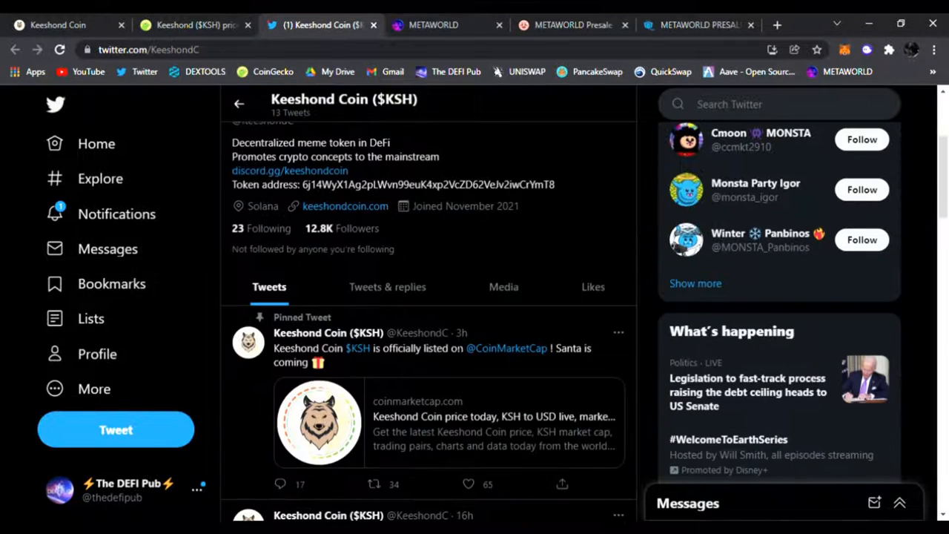
scroll(down, 3)
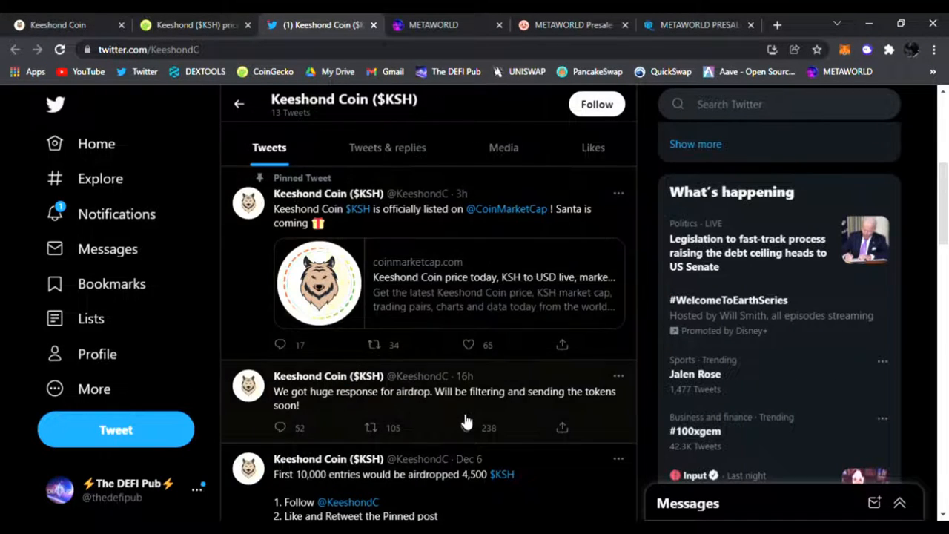
scroll(down, 3)
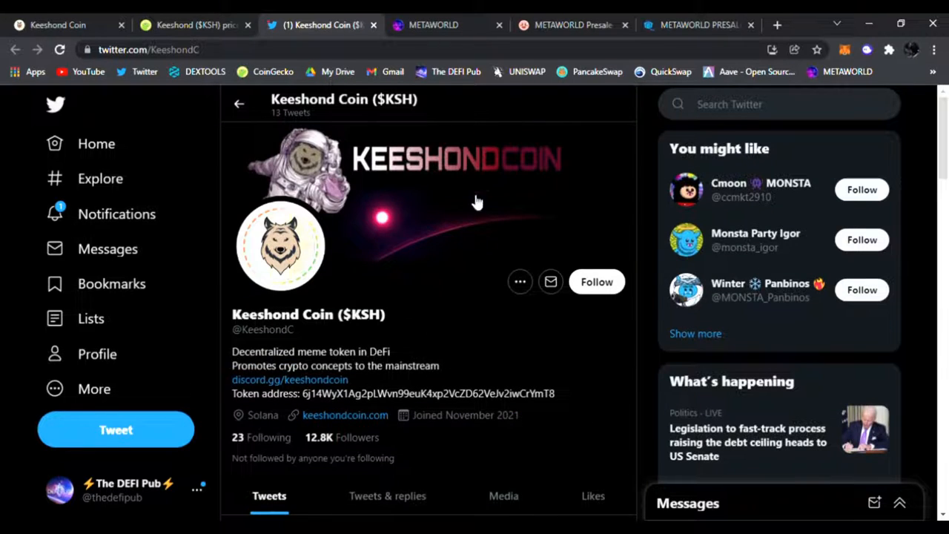
Scroll the METAWORLD site to its 12.22.21 PancakeSwap launch date and highlight it
click(434, 25)
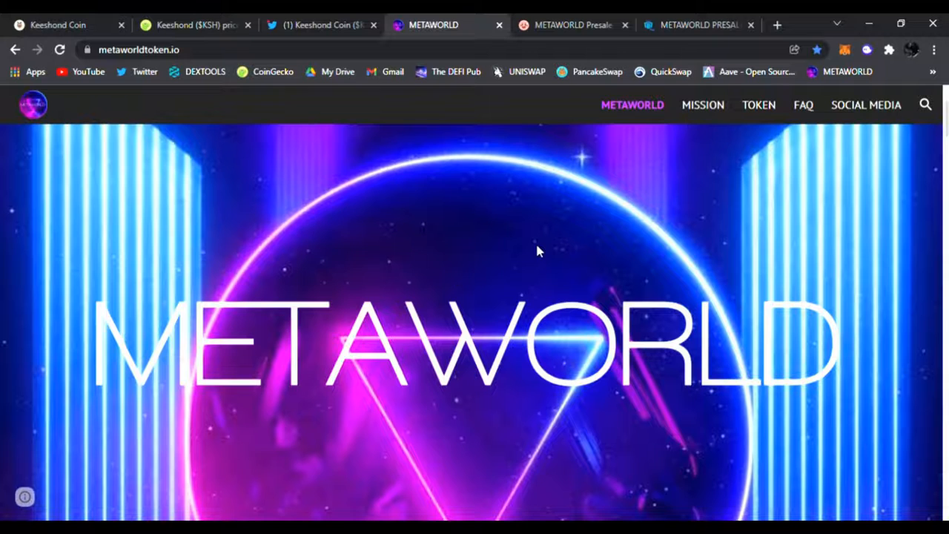
mouse_move(586, 236)
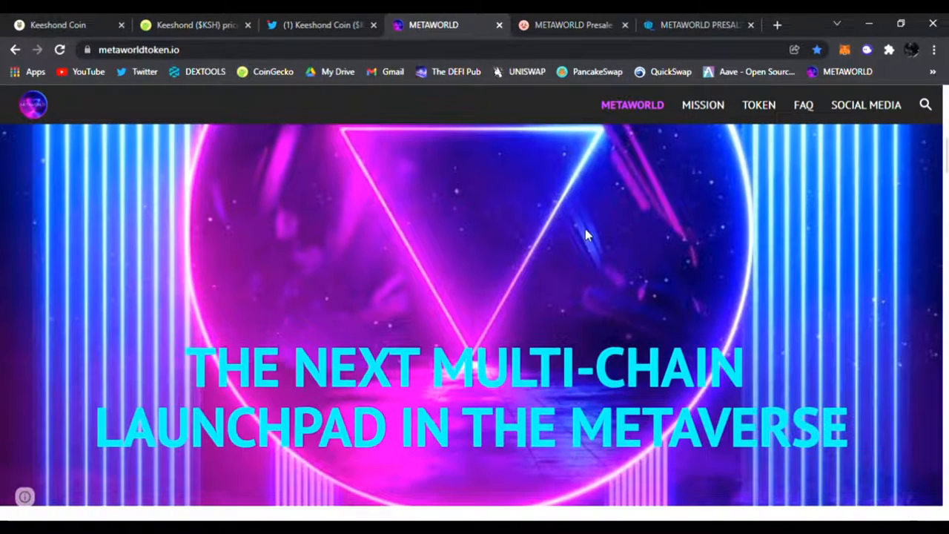
scroll(down, 3)
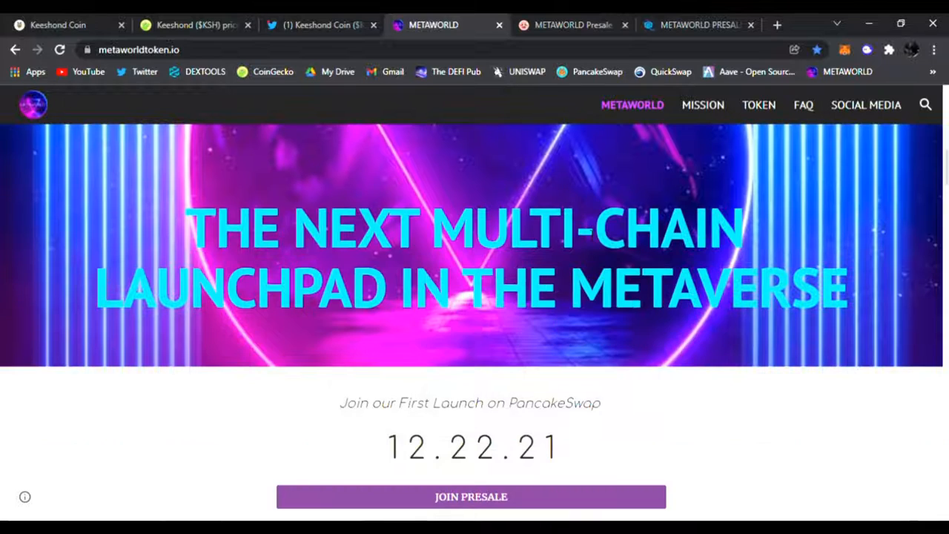
scroll(down, 3)
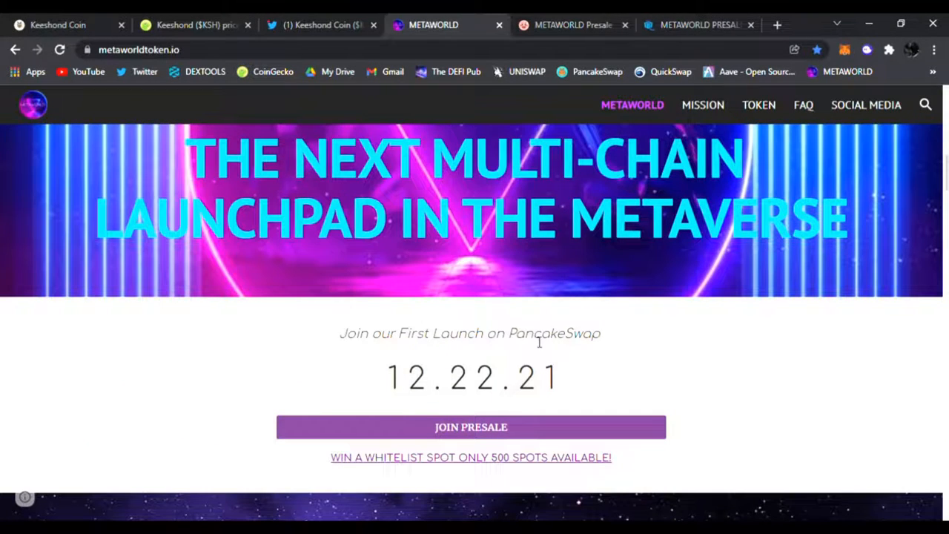
double_click(482, 377)
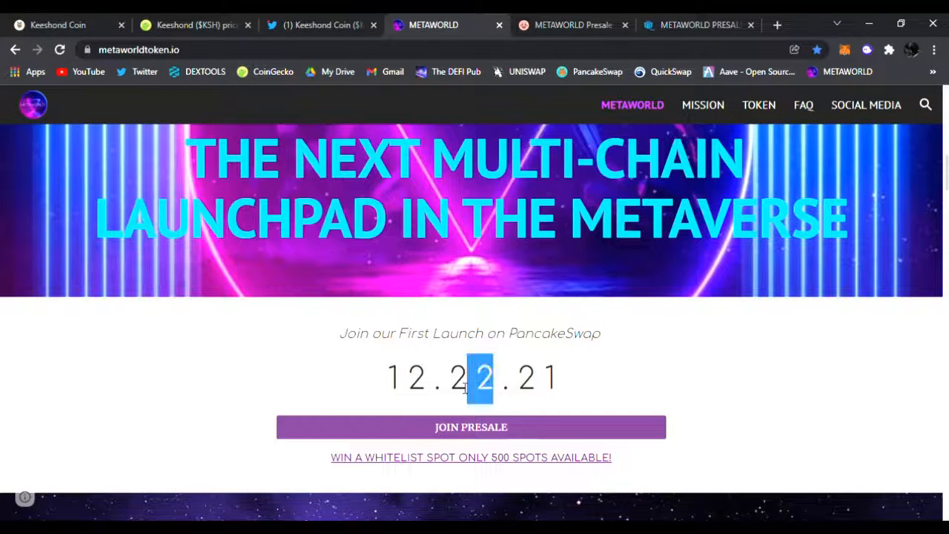
scroll(down, 3)
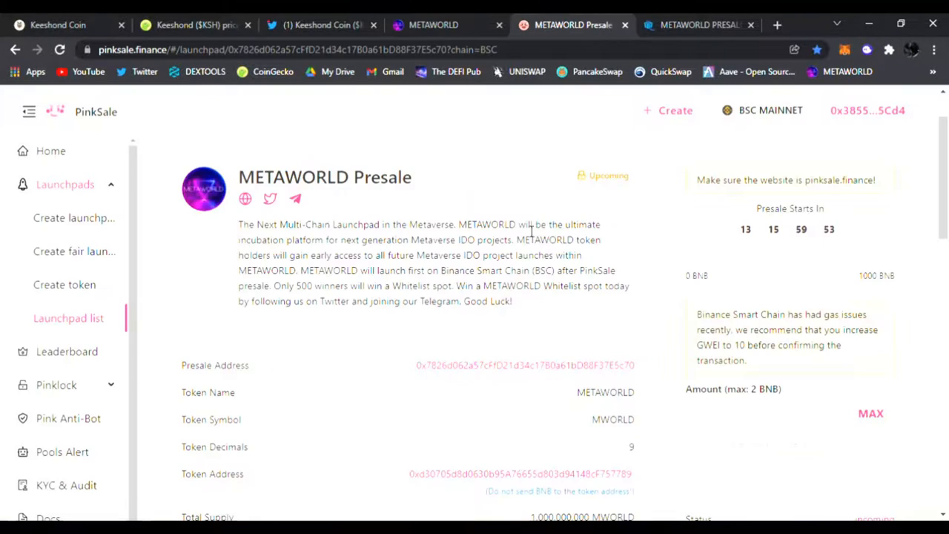
View the PinkSale presale countdown, then bring up the METAWORLD SweepWidget giveaway
scroll(down, 3)
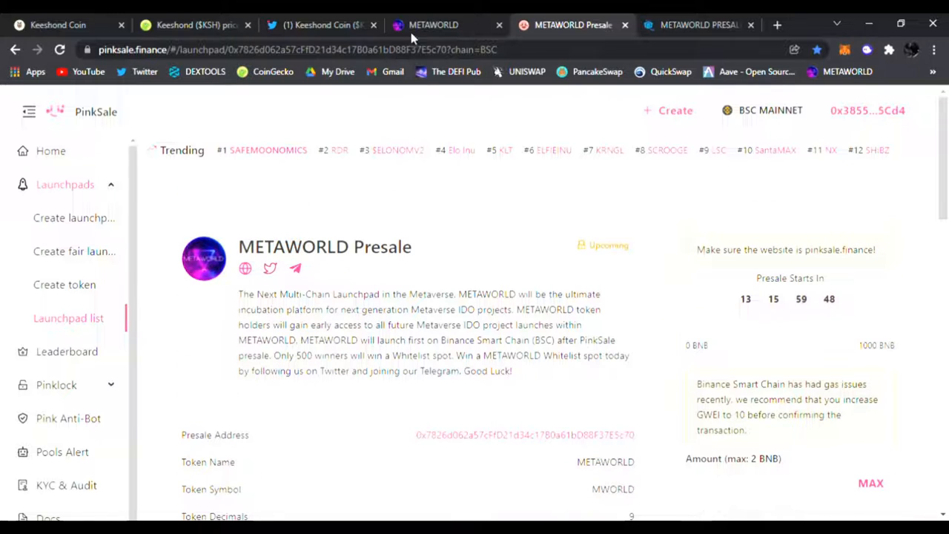
click(434, 24)
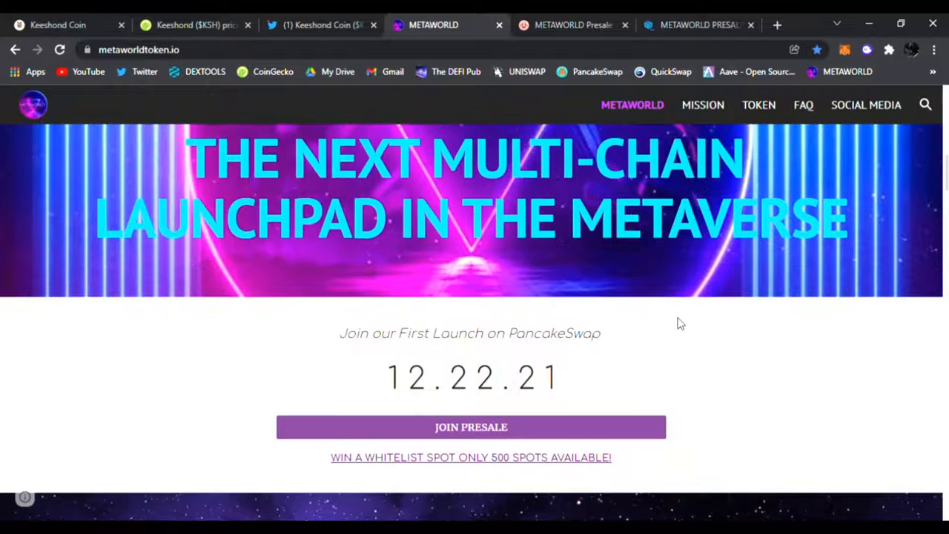
scroll(down, 3)
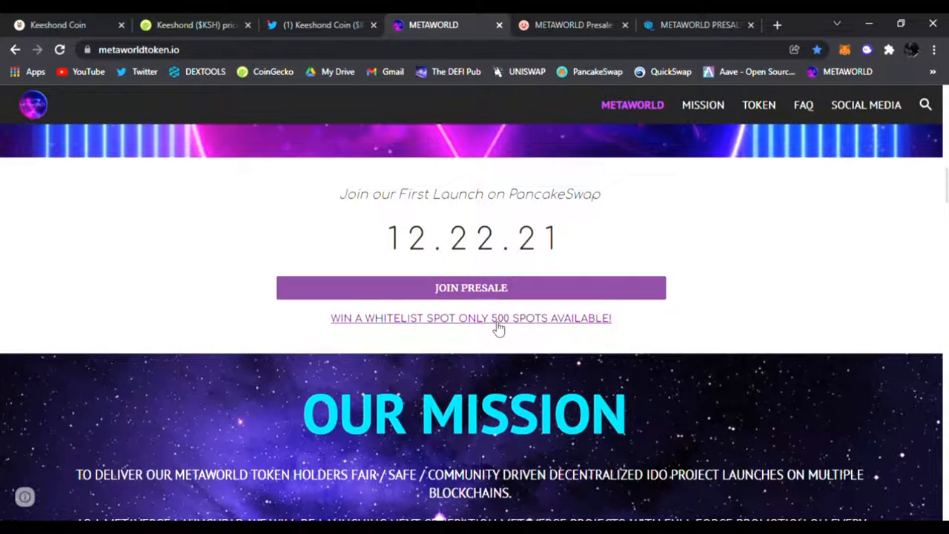
click(698, 24)
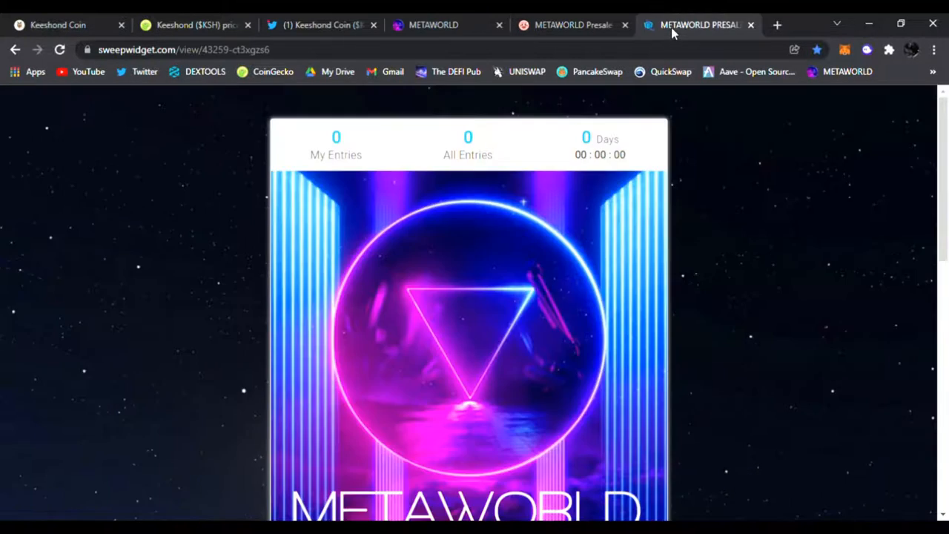
Read the round 2 whitelist rules: 150 winners, ending 12-14-2021
scroll(down, 3)
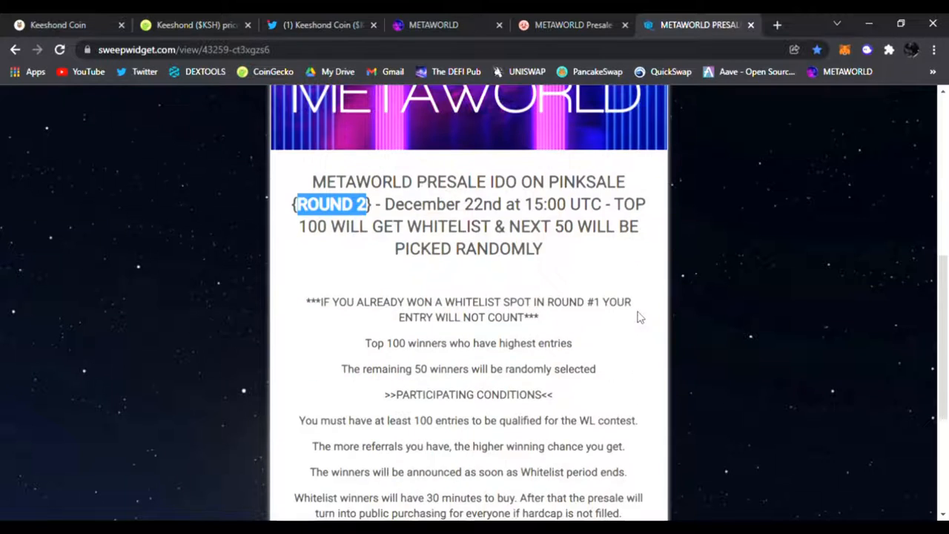
scroll(down, 3)
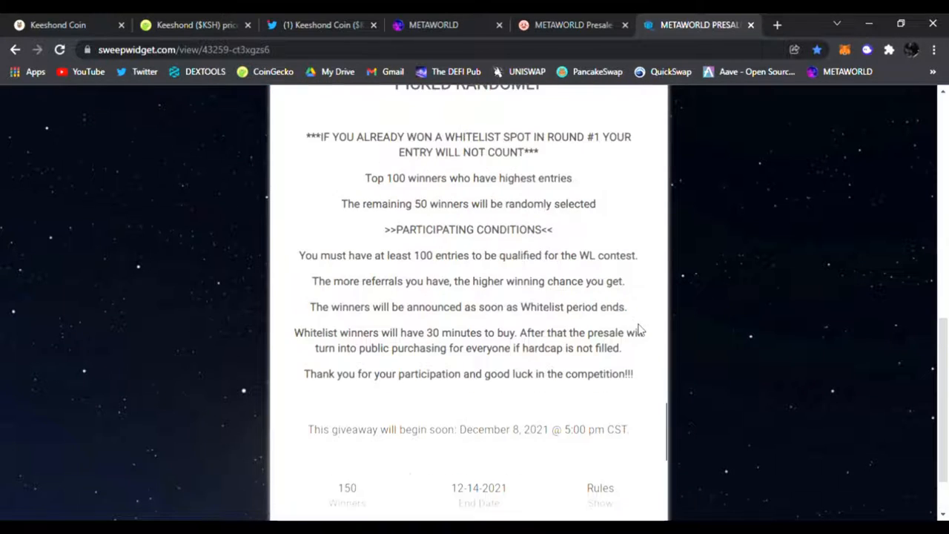
scroll(down, 3)
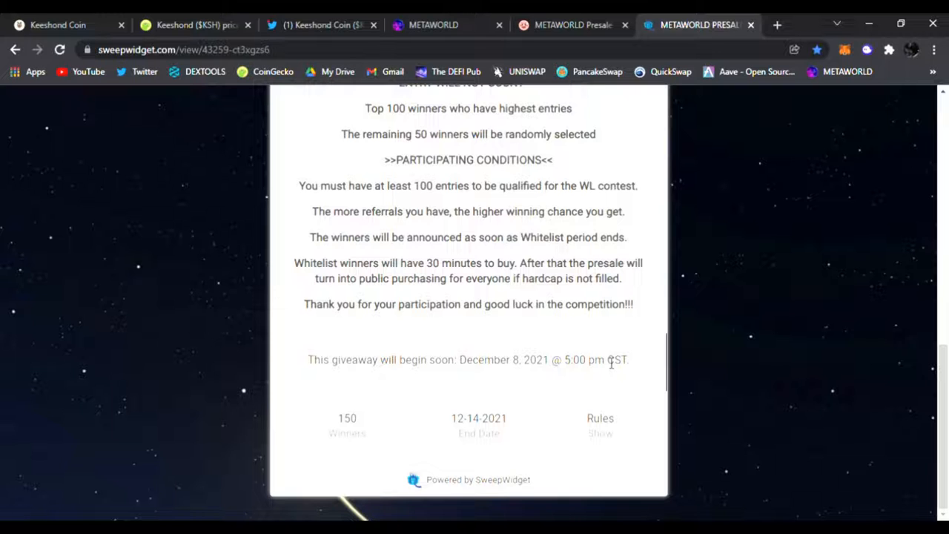
scroll(up, 3)
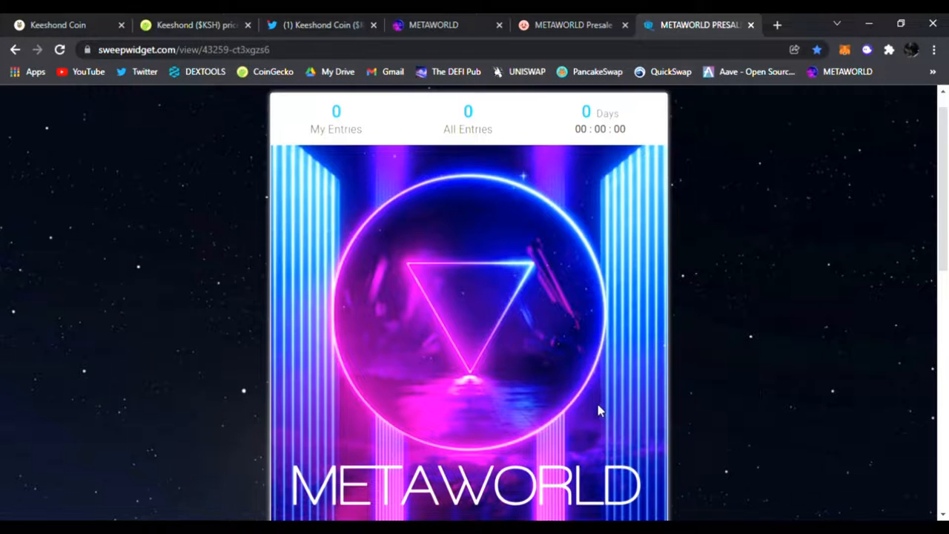
scroll(down, 3)
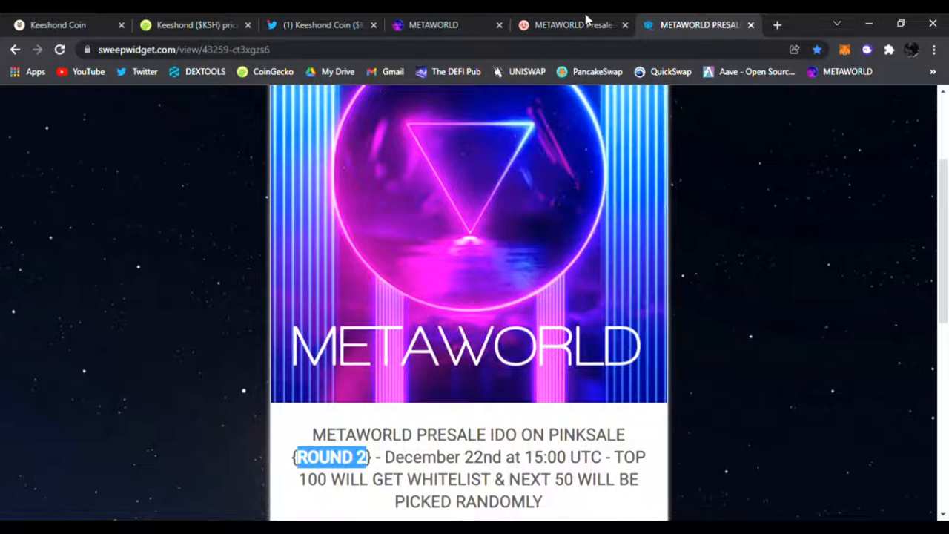
click(434, 25)
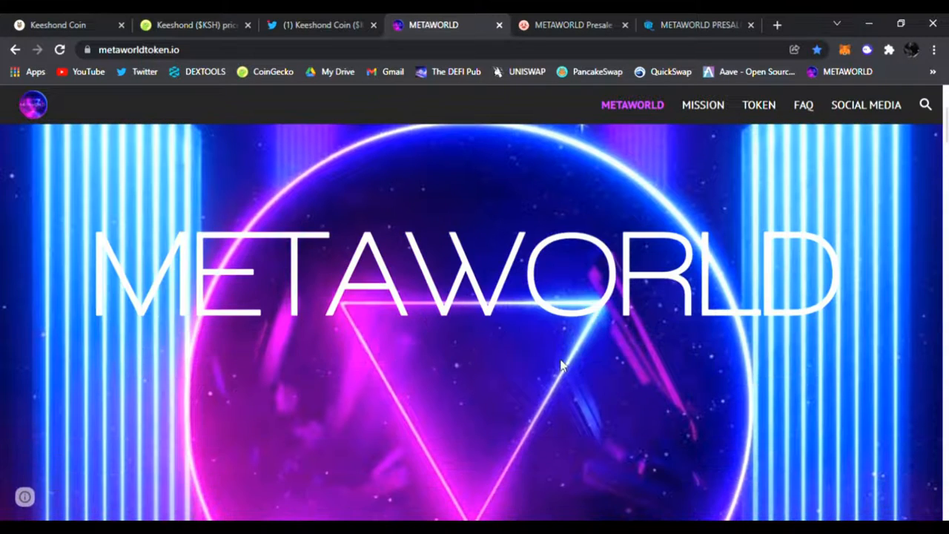
Cycle through the Keeshond Twitter, CoinGecko and Keeshond Coin homepage tabs
click(323, 24)
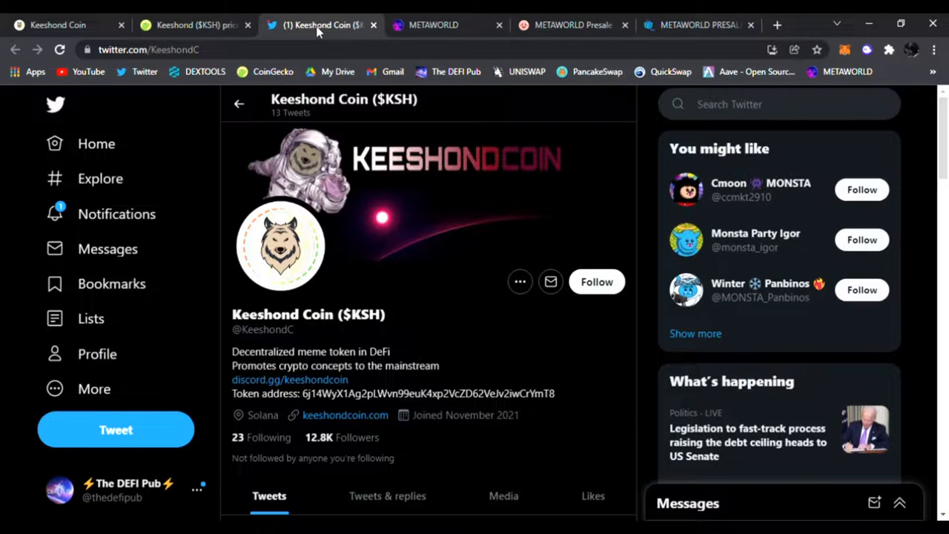
click(195, 24)
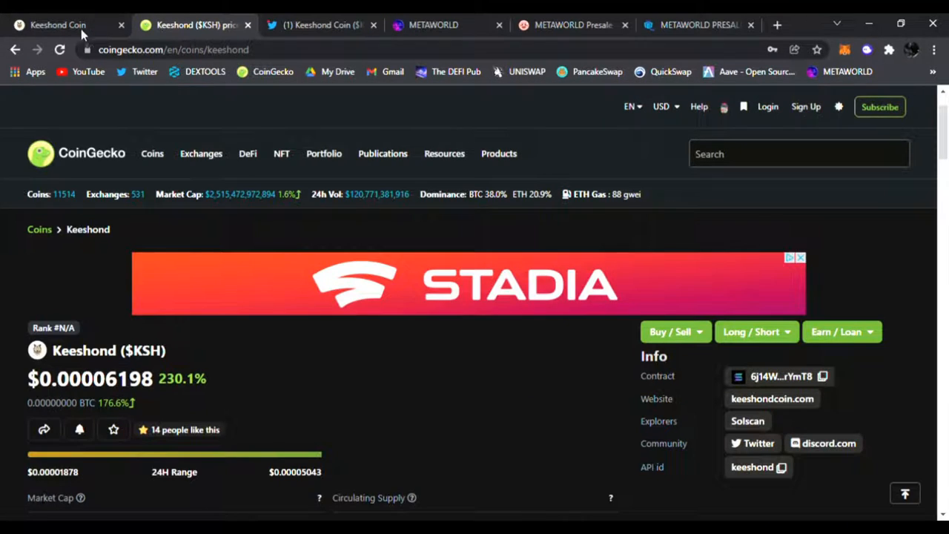
click(67, 25)
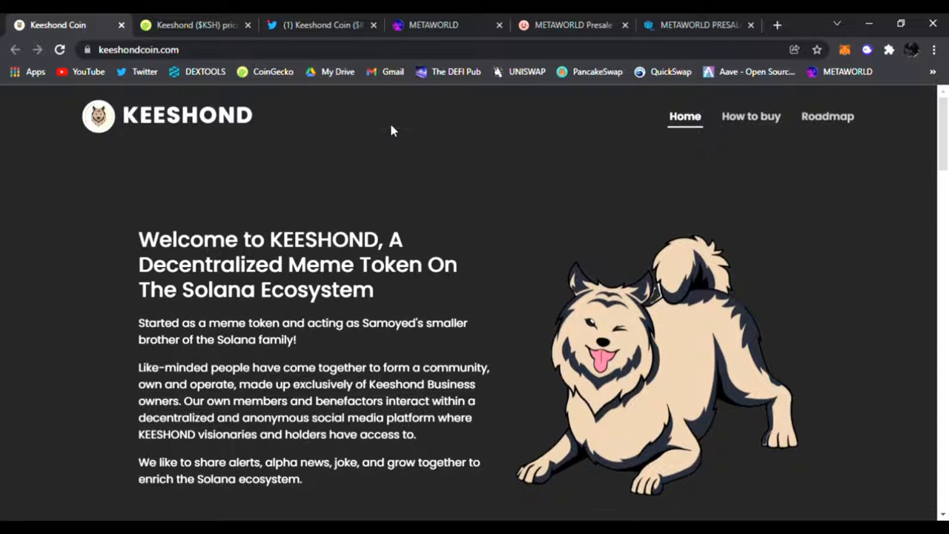
Revisit METAWORLD's launch date and PinkSale presale, ending on the Keeshond Coin homepage
click(434, 24)
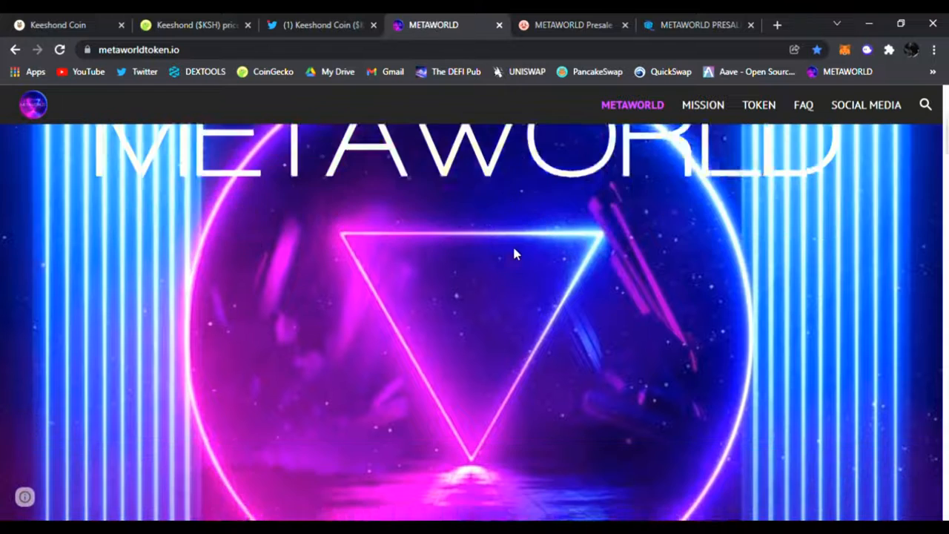
scroll(down, 3)
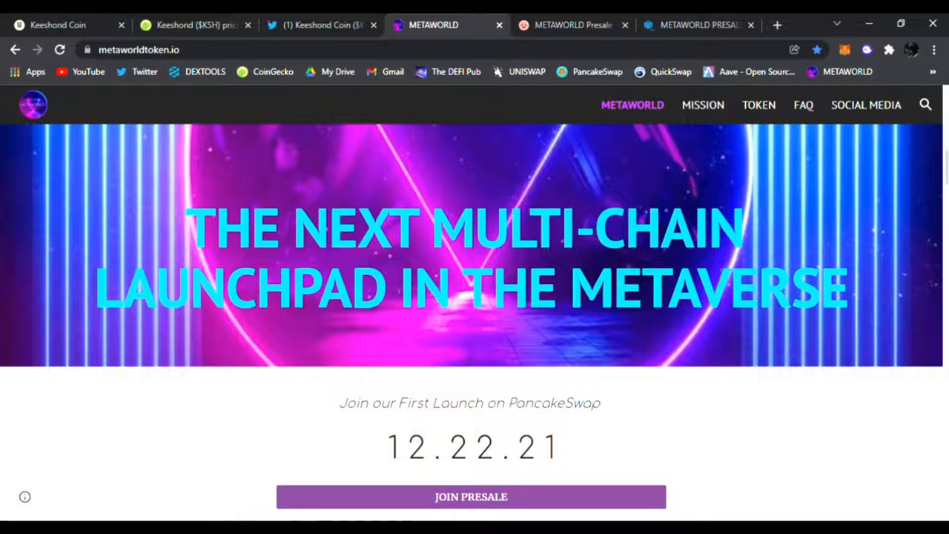
scroll(down, 3)
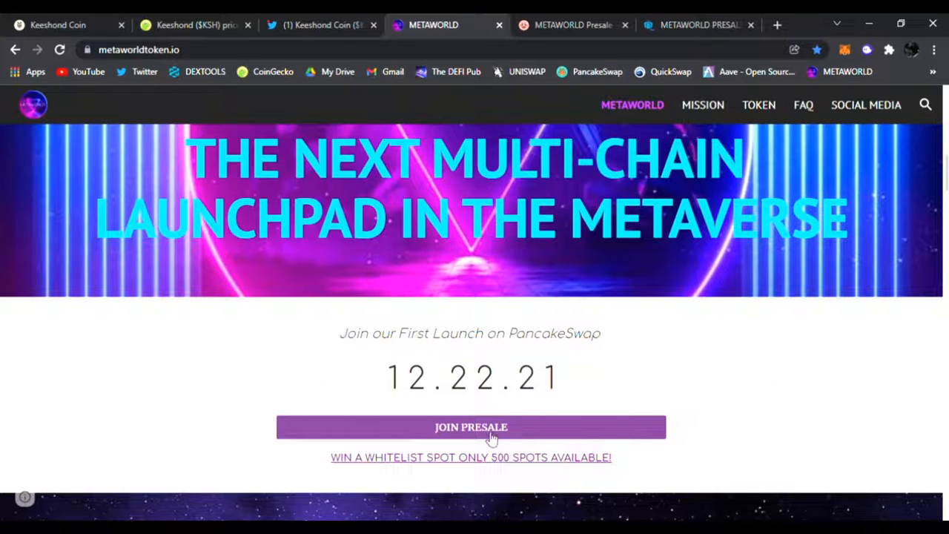
click(572, 24)
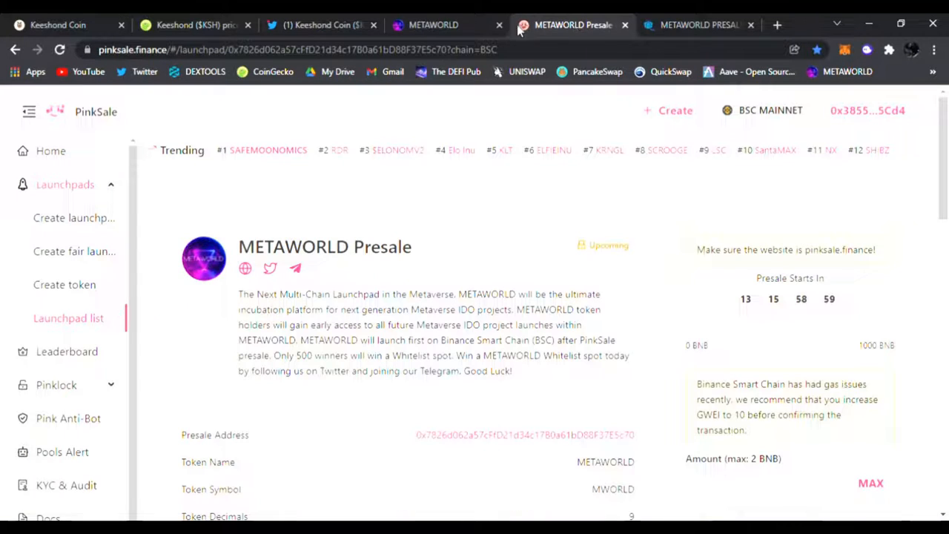
click(434, 24)
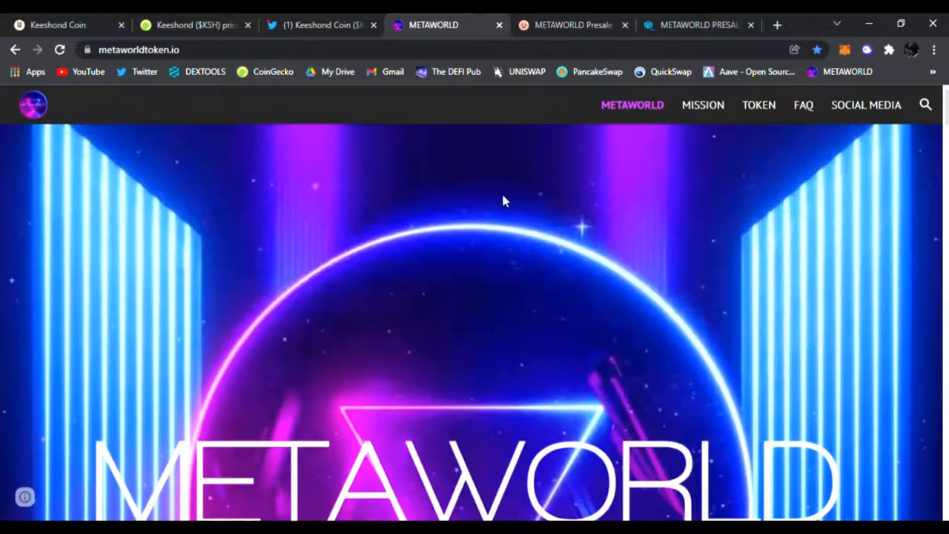
click(67, 24)
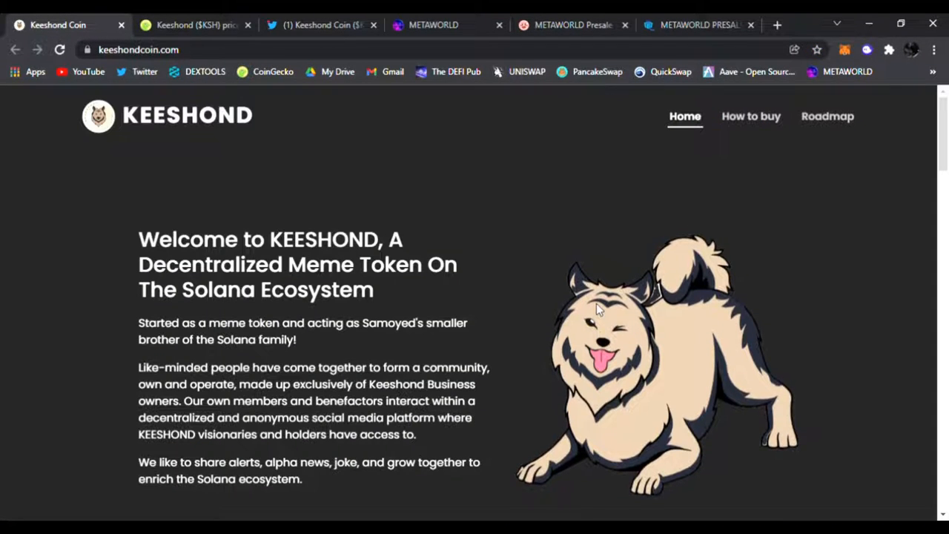